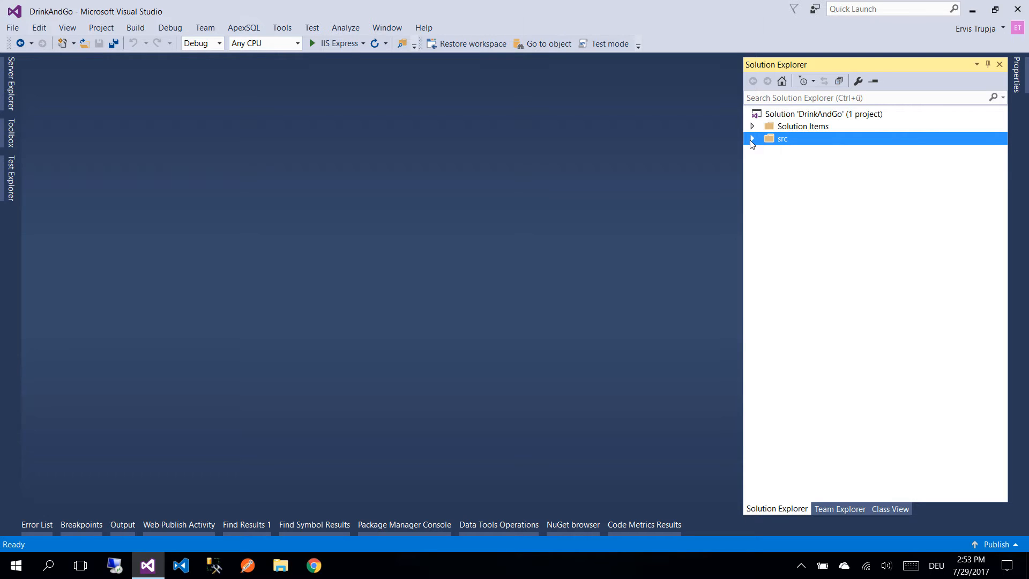
Expand src to reveal the DrinkAndGo project and select its Data > Models folder
left_click(751, 138)
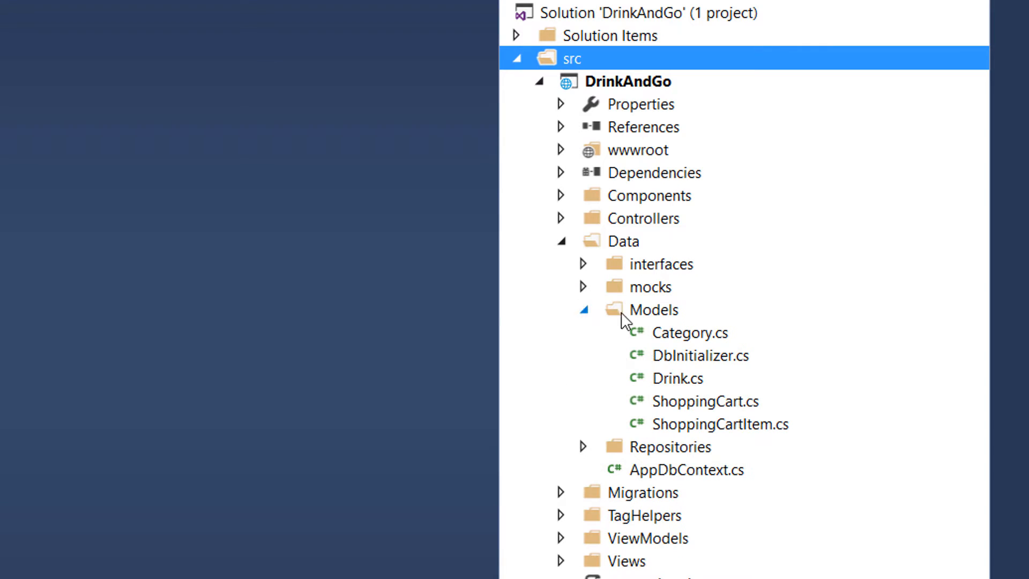
left_click(653, 309)
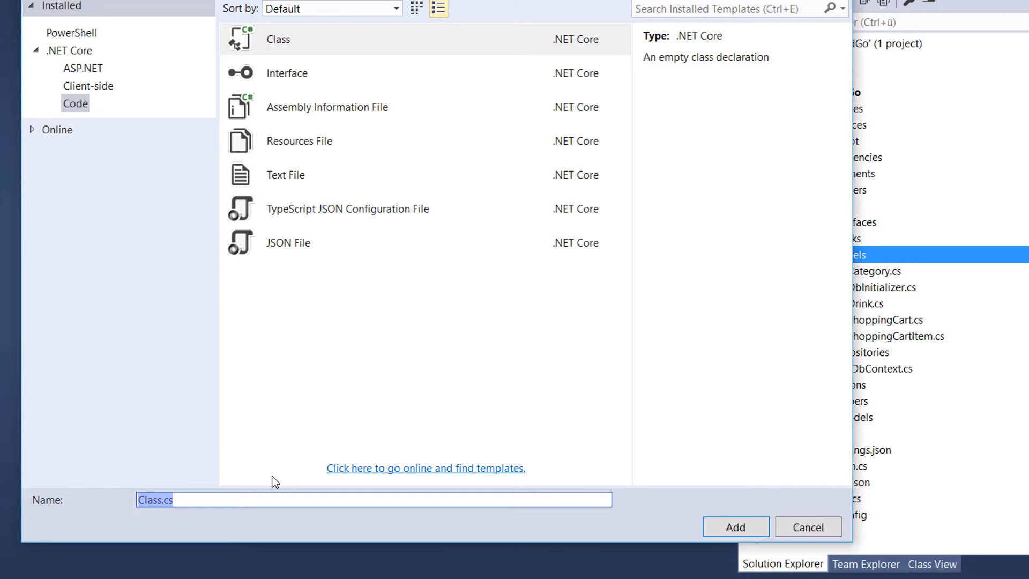
Create Order.cs with OrderId, FirstName, LastName and List<OrderDetail> OrderLines properties
left_click(735, 527)
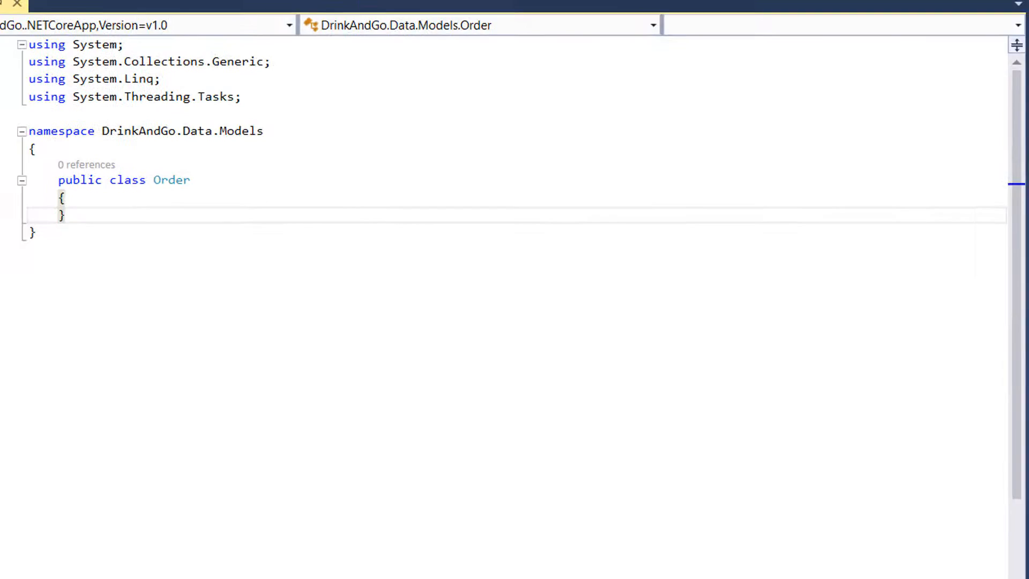
type("public int OrderId { get; set; }")
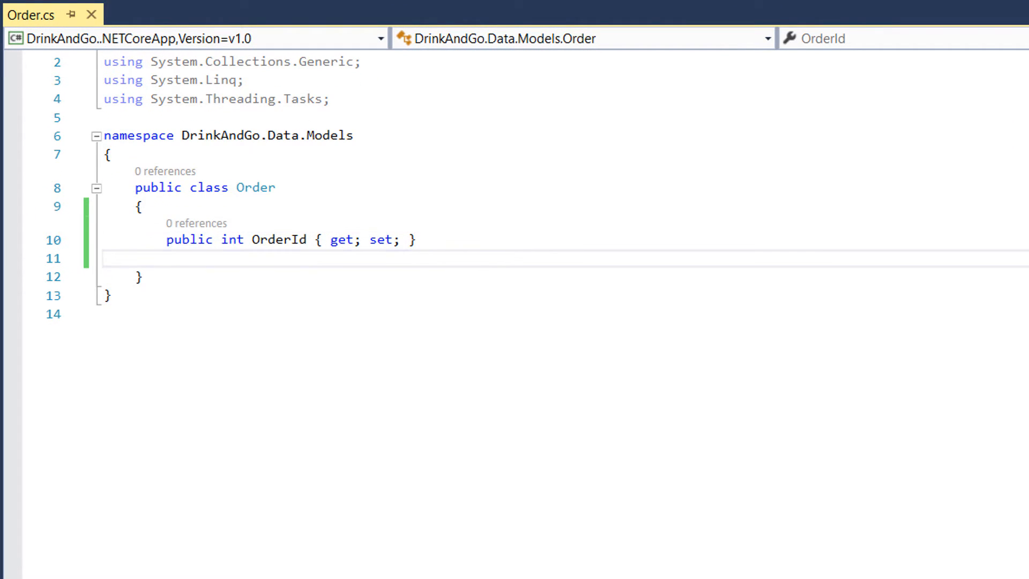
type("public string FirstName { get; set; }")
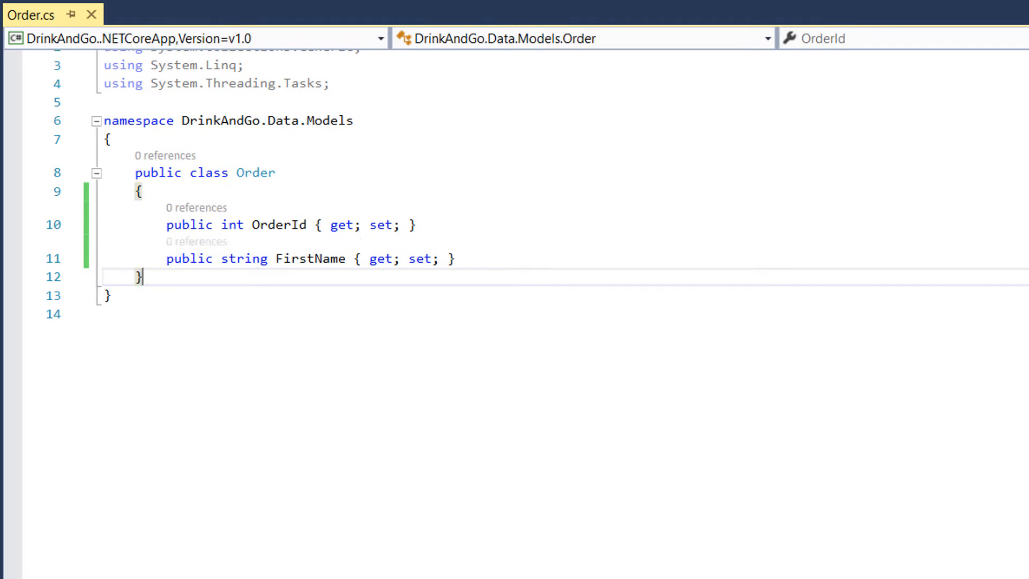
type("public string LastName { get; set; }")
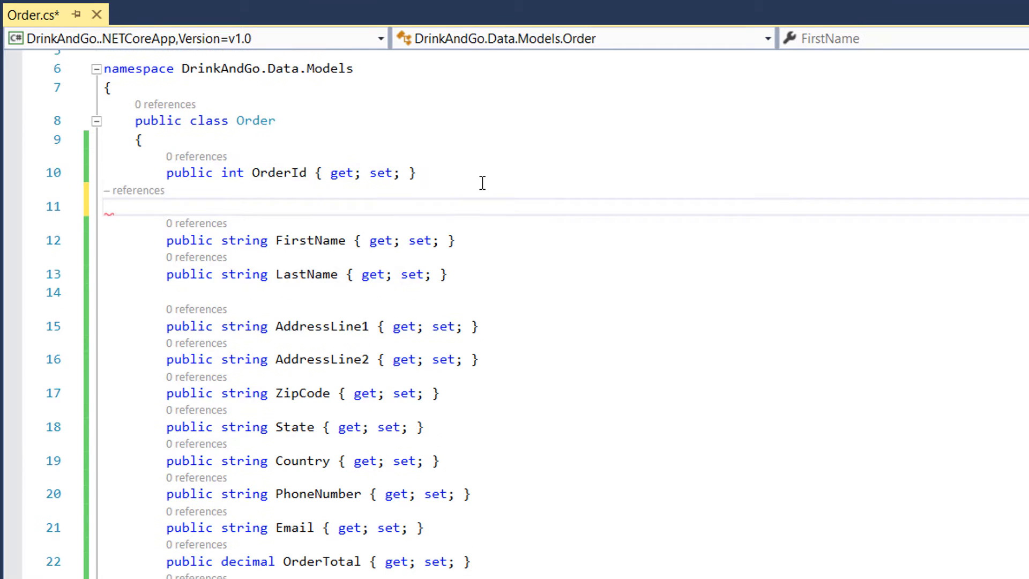
type("public List<OrderDetail> OrderLines { get; set; }")
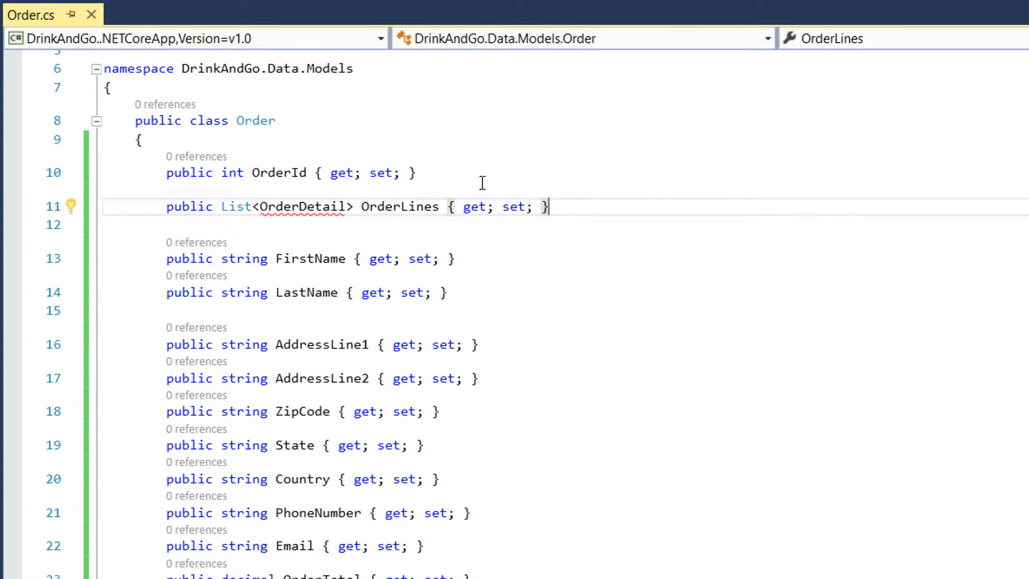
left_click(302, 207)
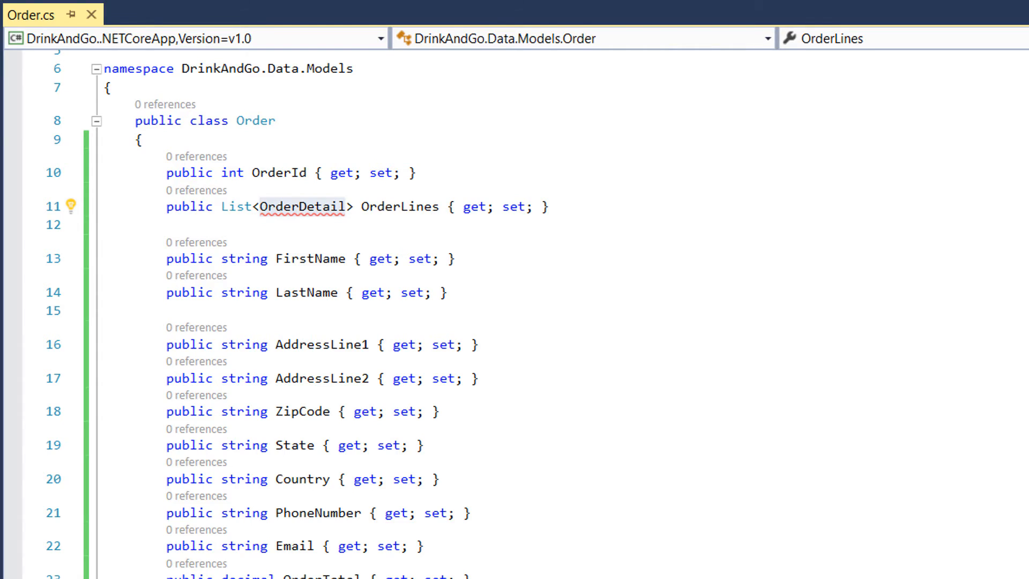
Add a new empty OrderDetail class to the Models folder
right_click(830, 273)
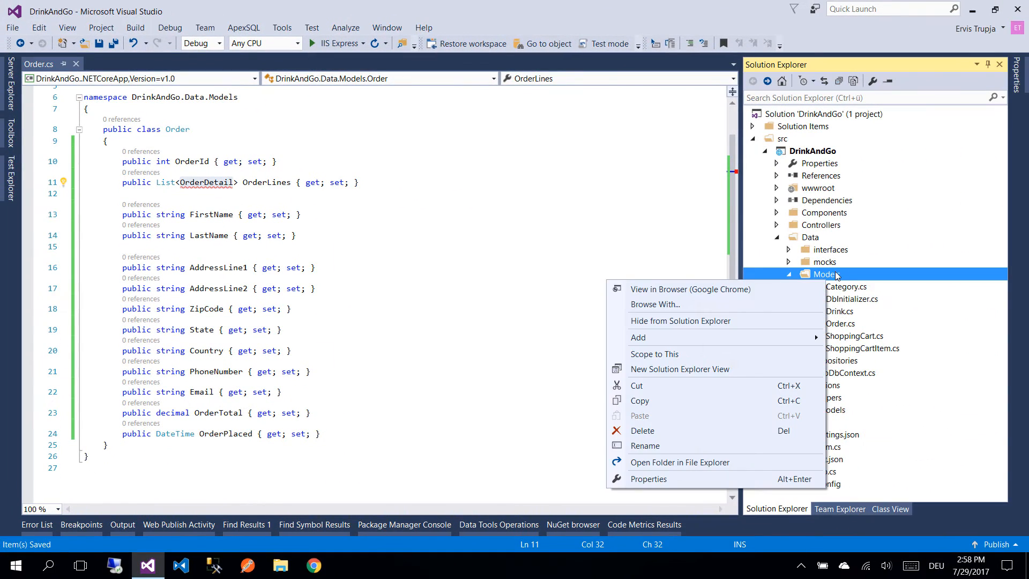
left_click(638, 336)
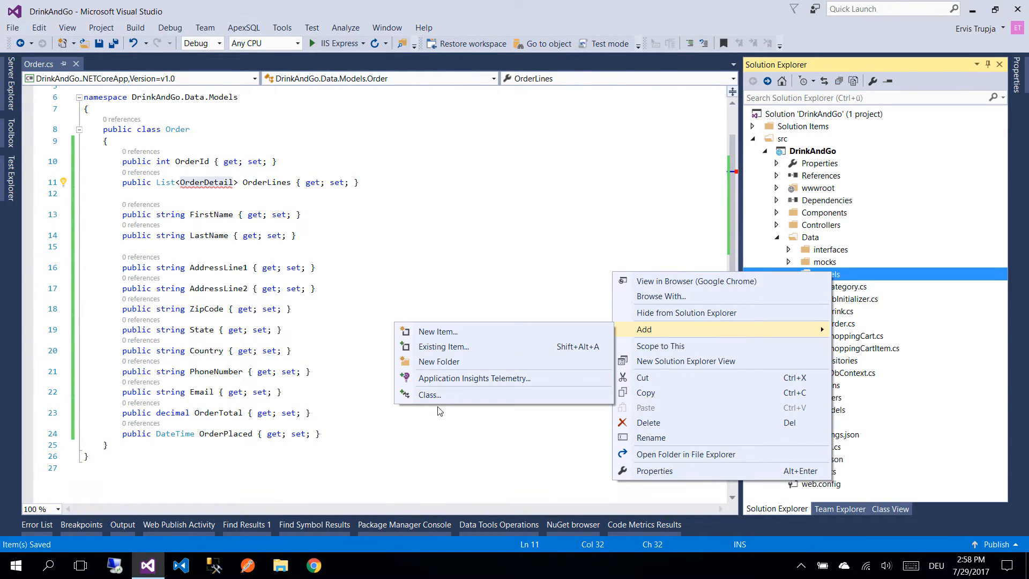
left_click(429, 394)
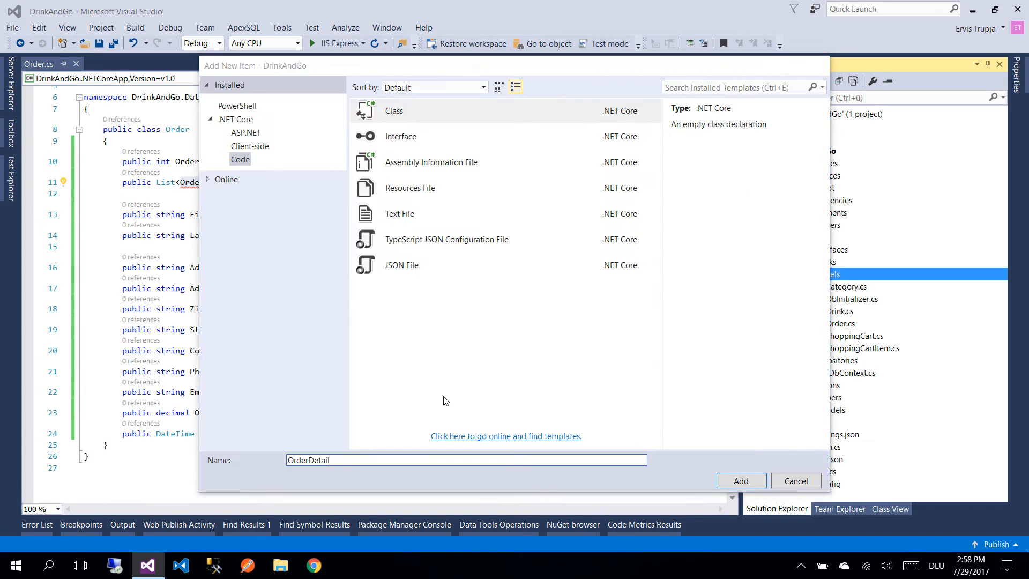
left_click(740, 480)
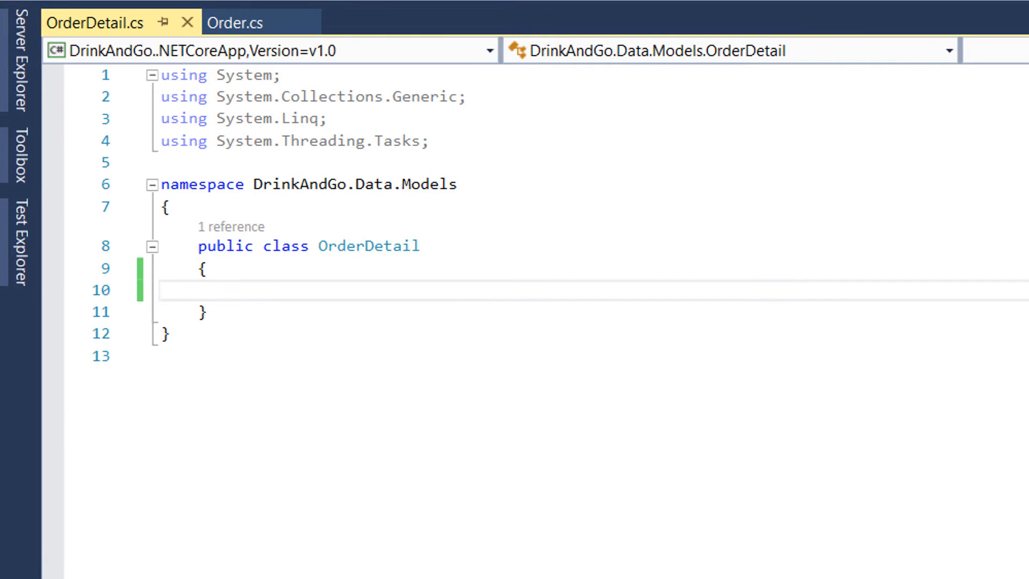
mouse_move(348, 290)
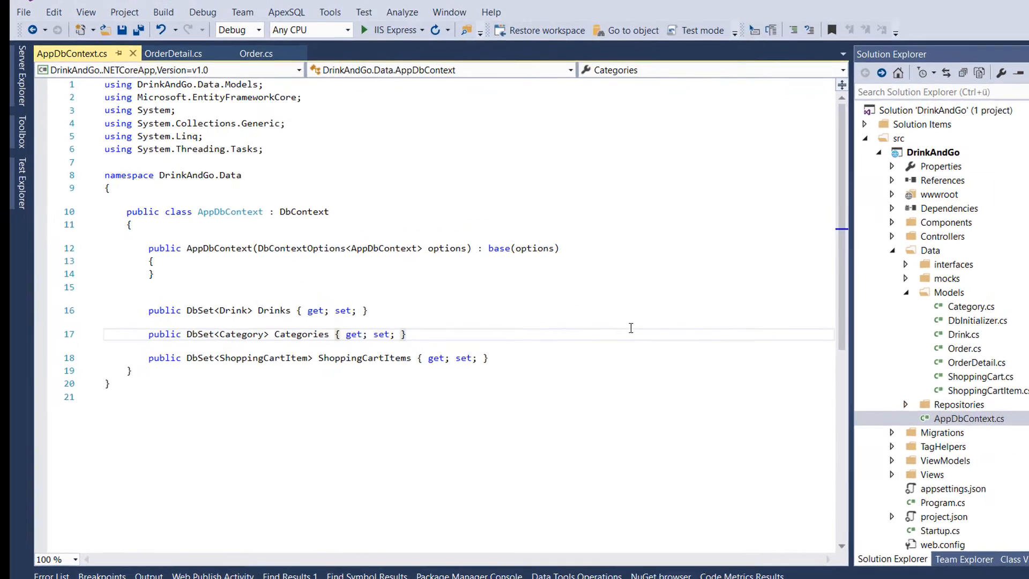
Add public DbSet<Order> Orders and DbSet<OrderDetail> OrderDetails properties to AppDbContext
type("public")
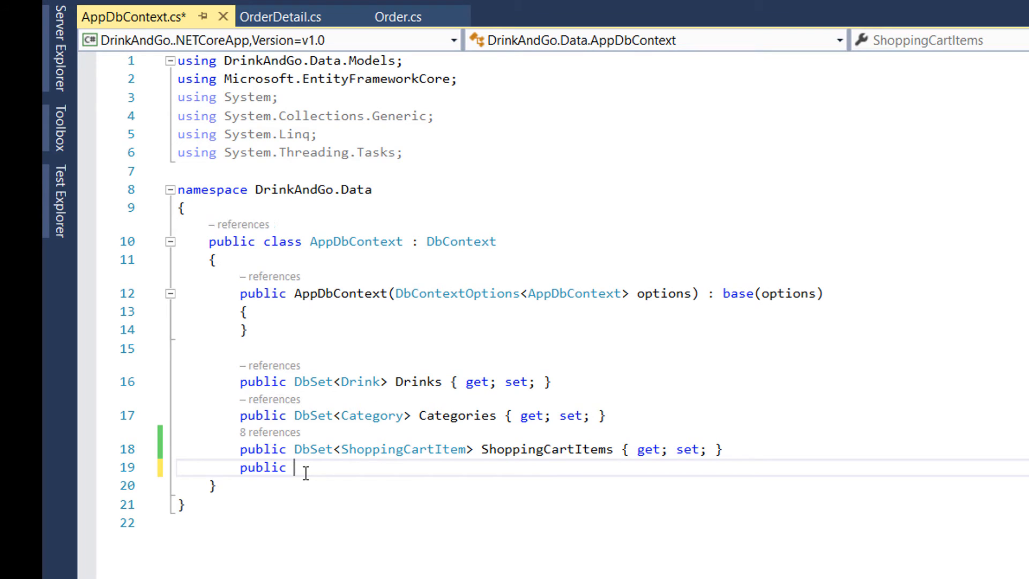
type("DbSet<Order> Ord")
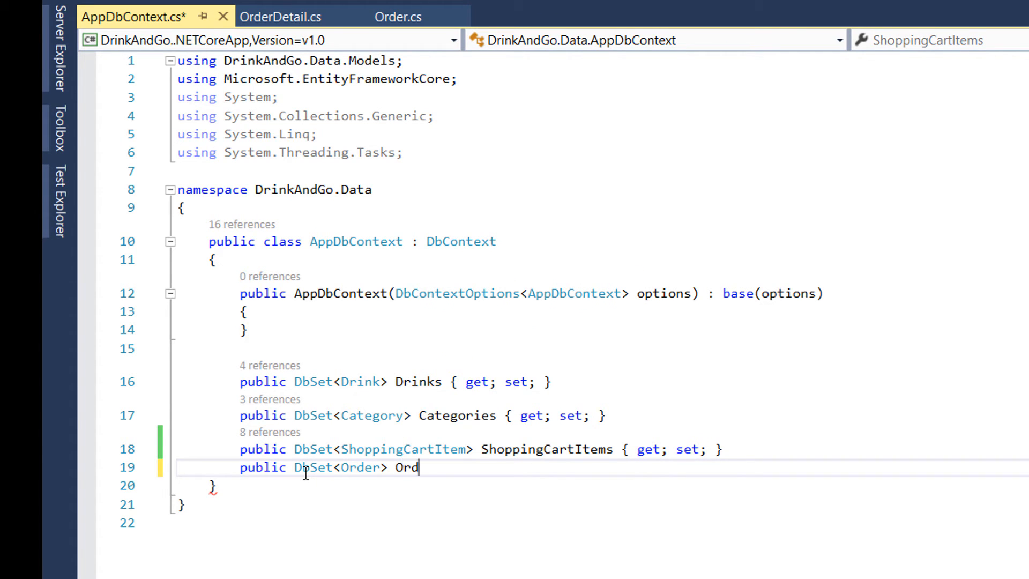
type("ers { get; set; }")
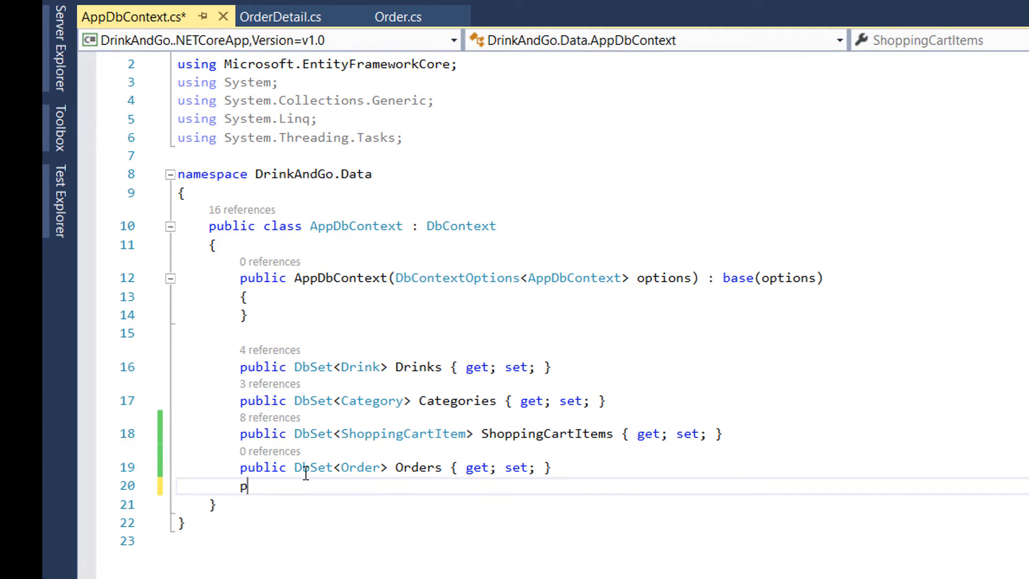
type("ublic DbS")
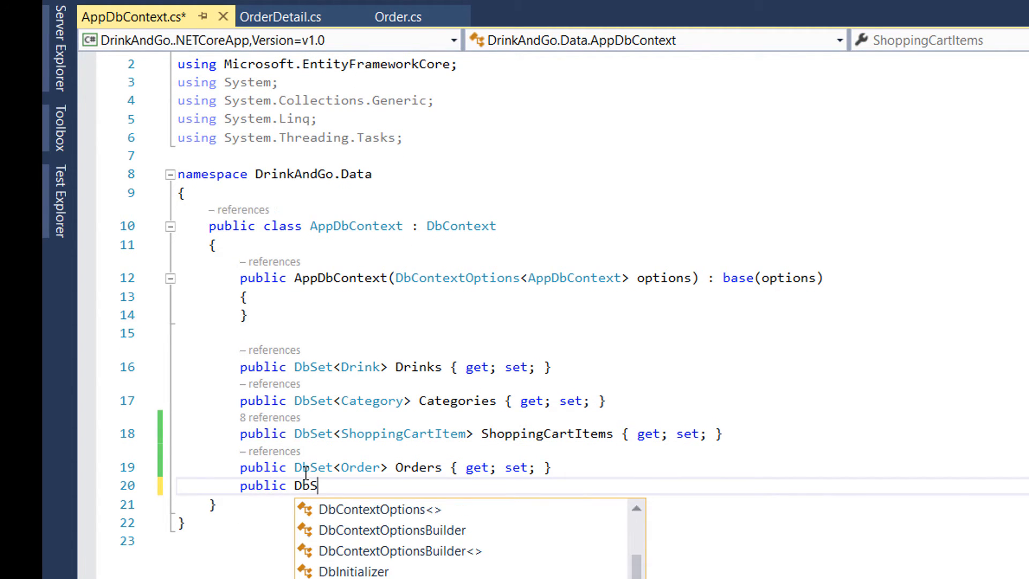
type("et<OrderDetail> OrderDetails { get; set;")
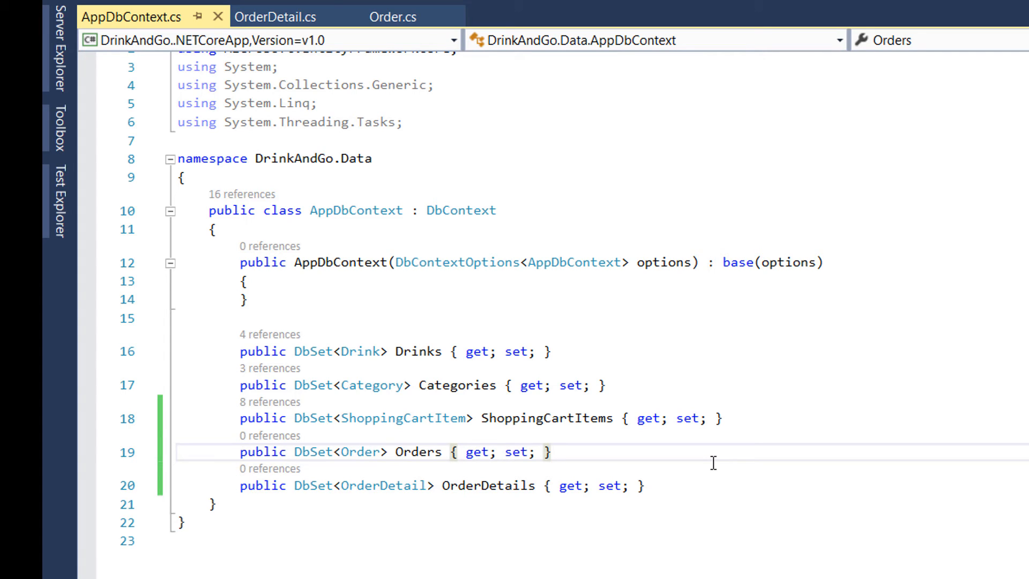
left_click(550, 451)
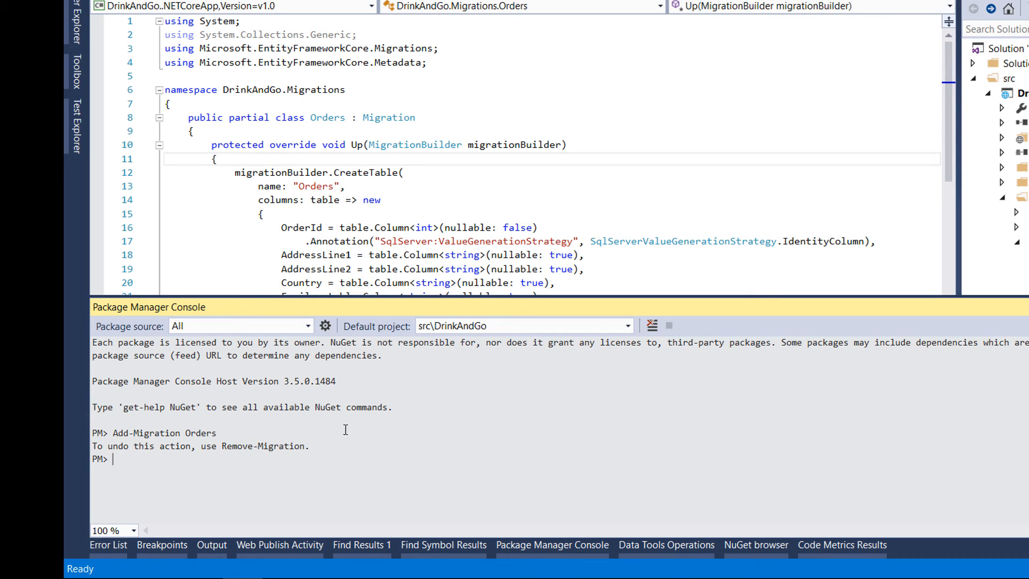
mouse_move(212, 473)
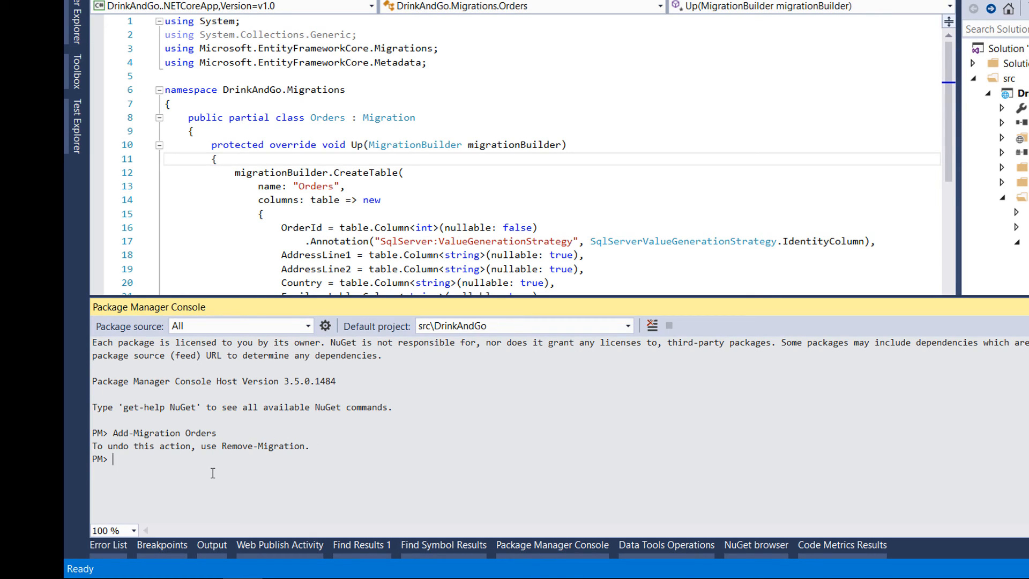
Begin typing the Update-Database command in the Package Manager Console
type("Update")
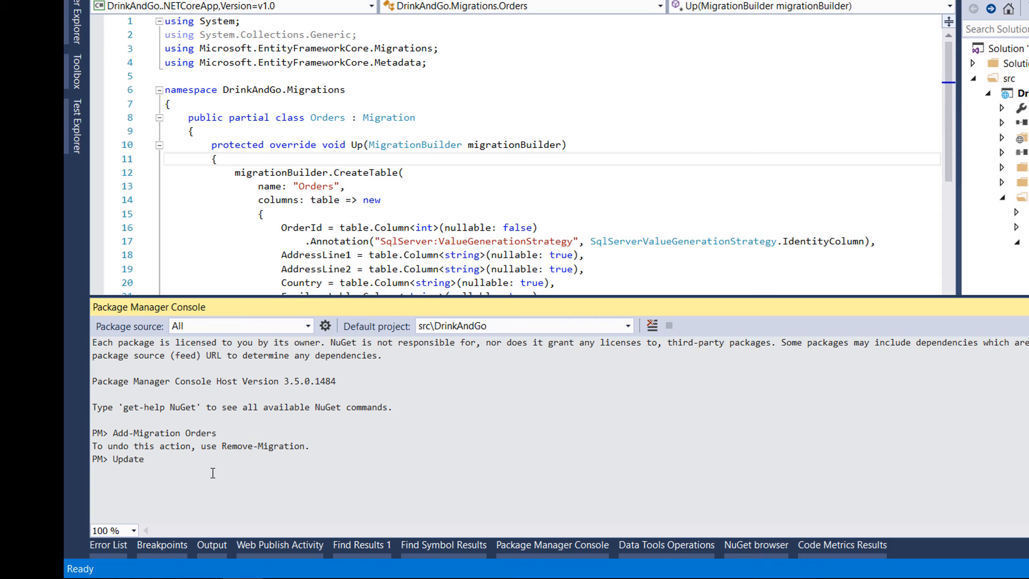